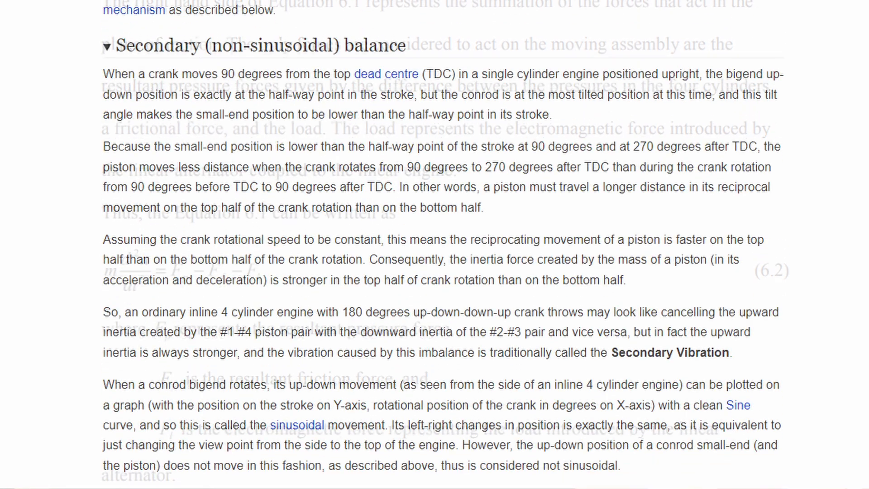
scroll("down", 3)
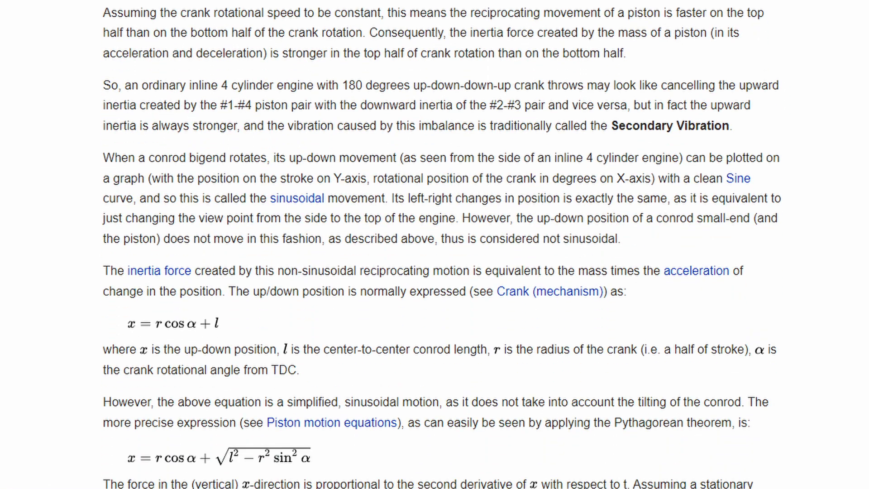